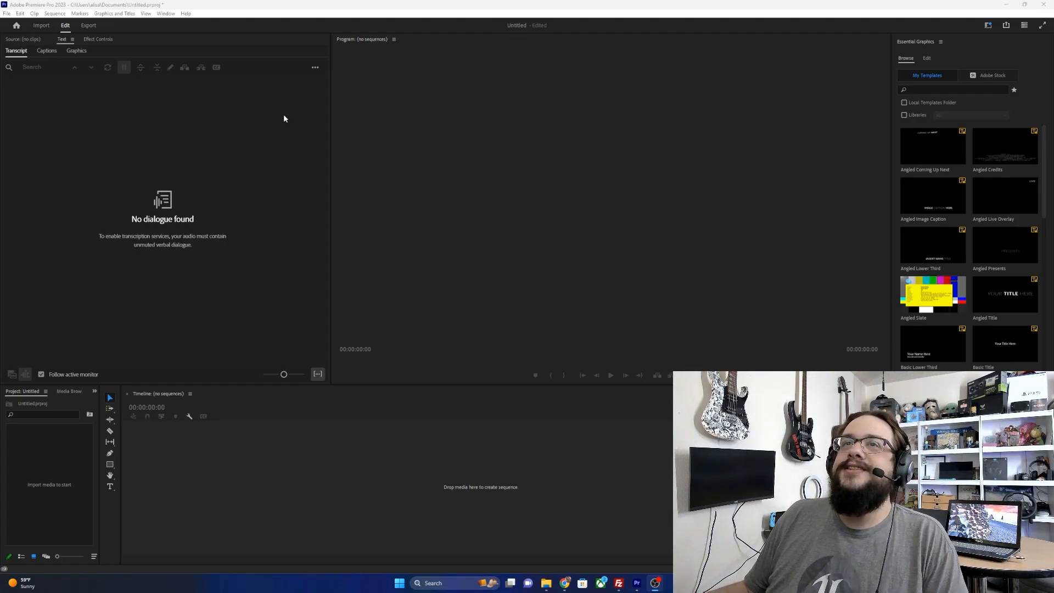
mouse_move(64, 46)
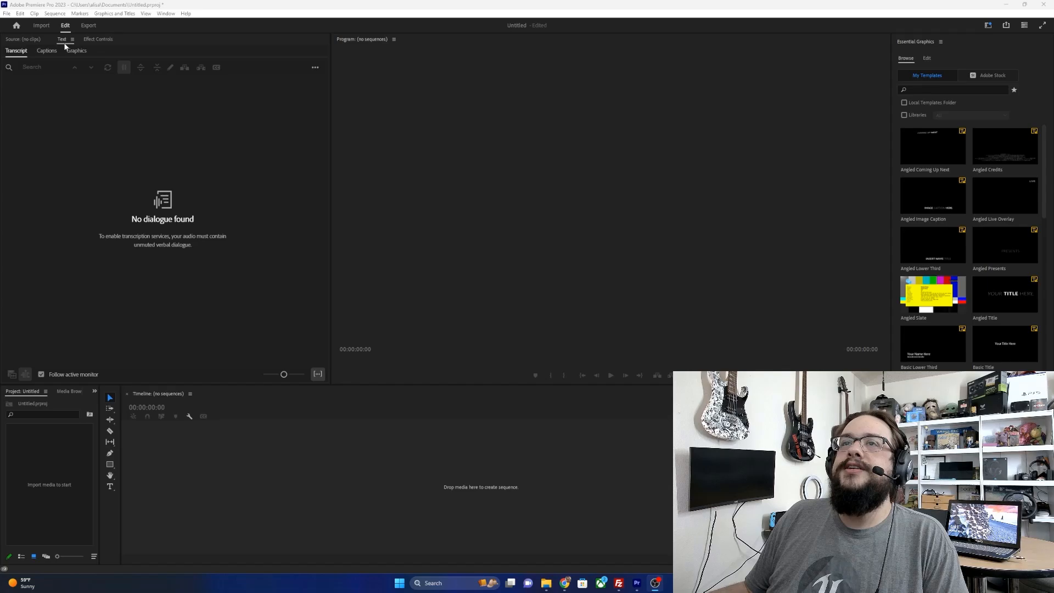
Choose Transcribe source clips as the transcription mode and start transcribing the untranscribed clip.
click(46, 50)
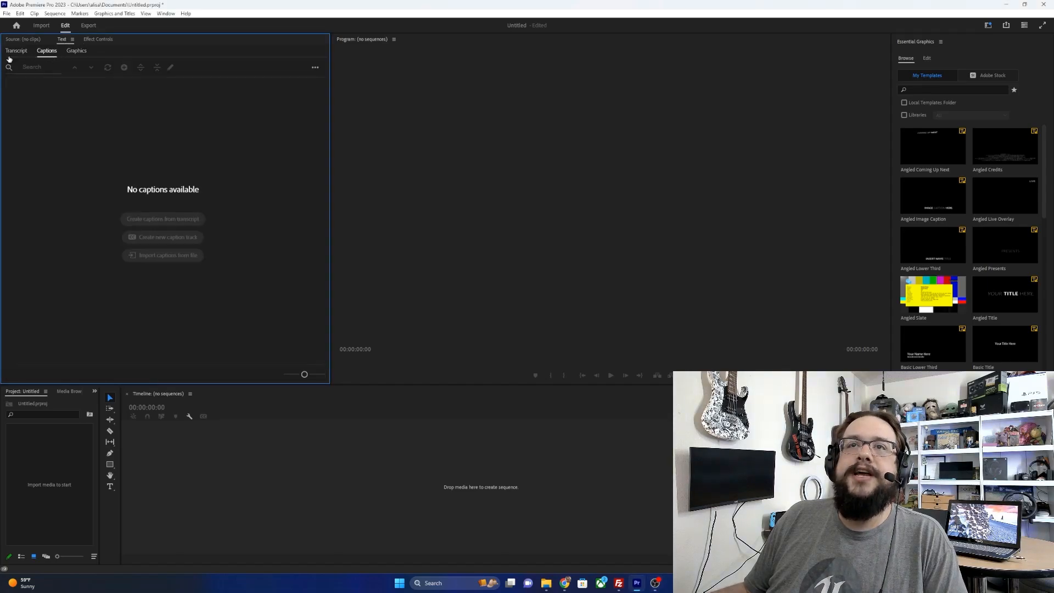
click(15, 50)
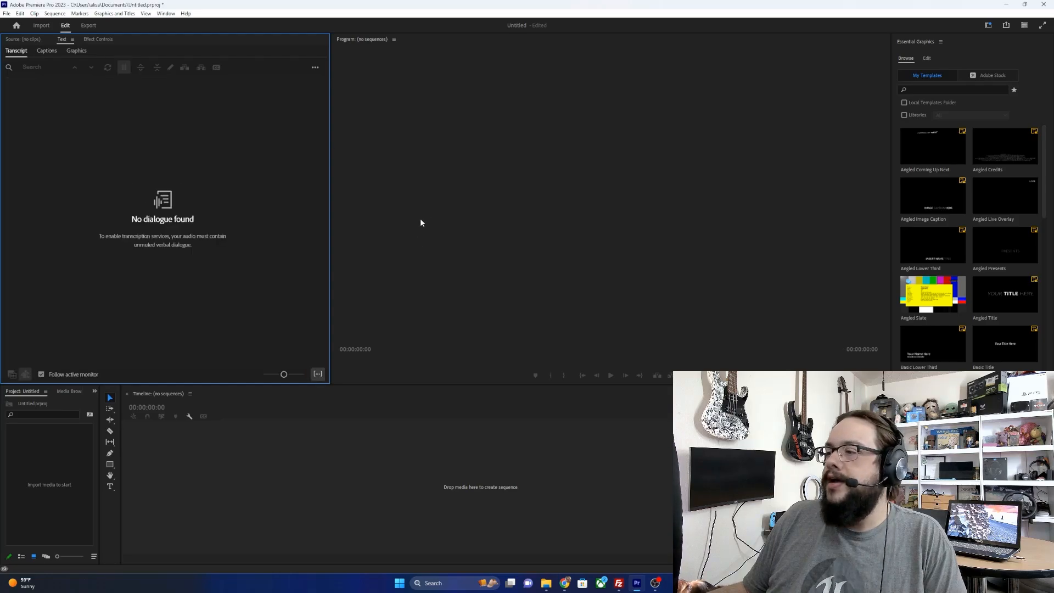
mouse_move(290, 364)
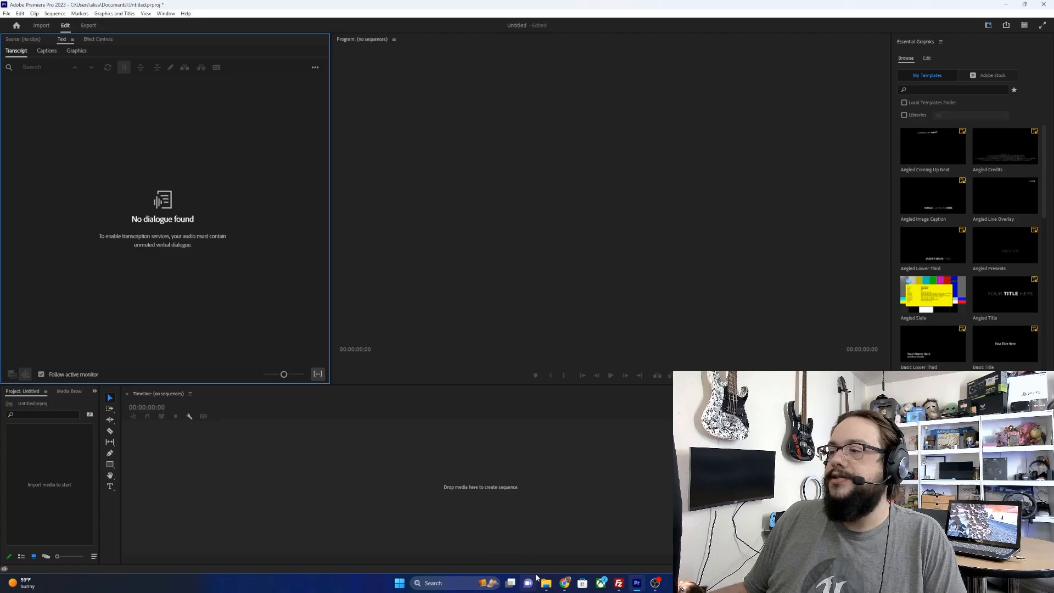
mouse_move(517, 458)
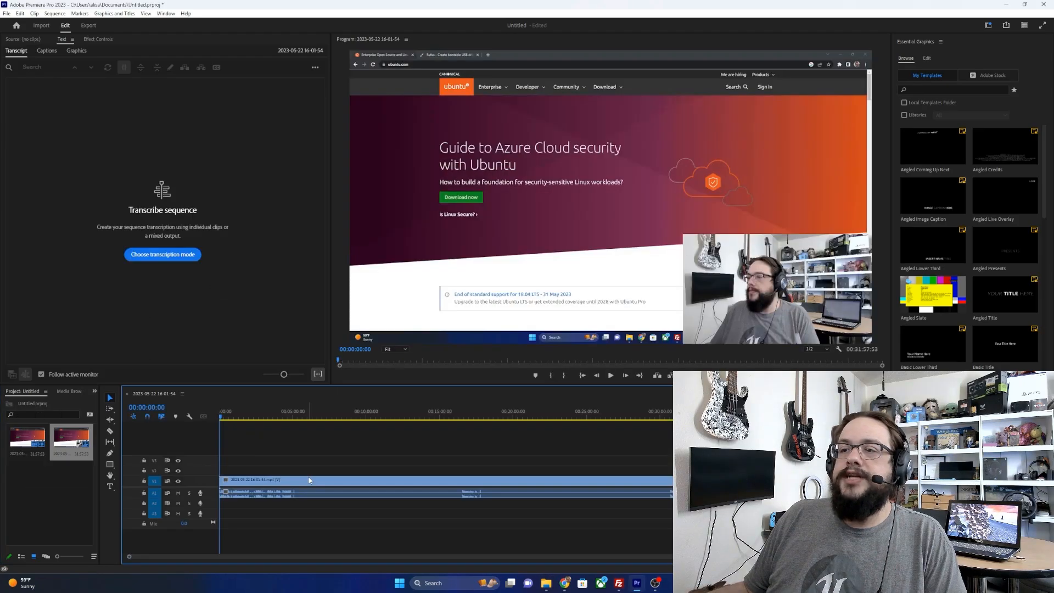
click(162, 254)
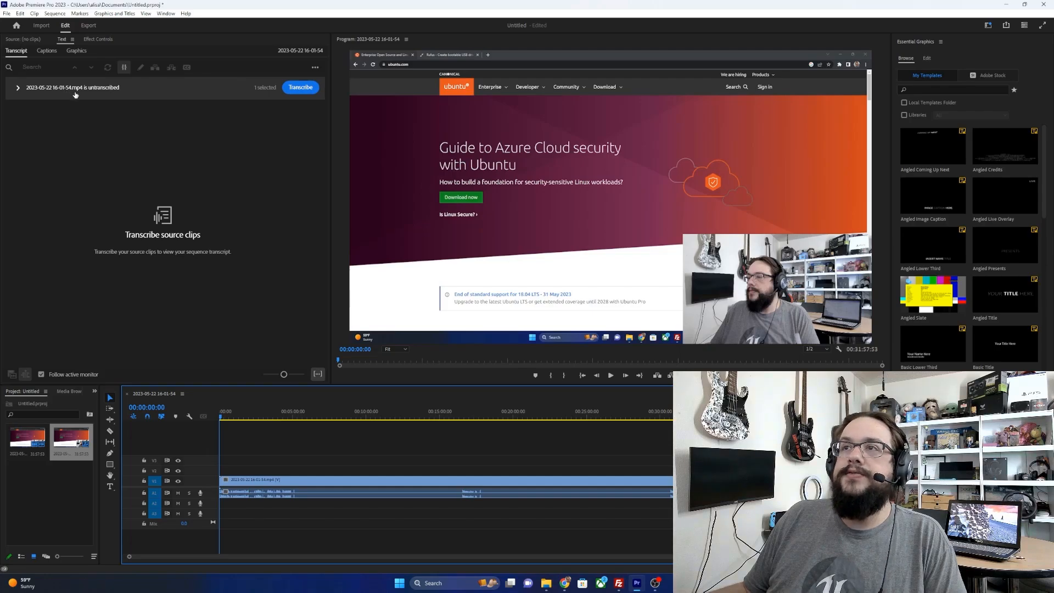
click(300, 87)
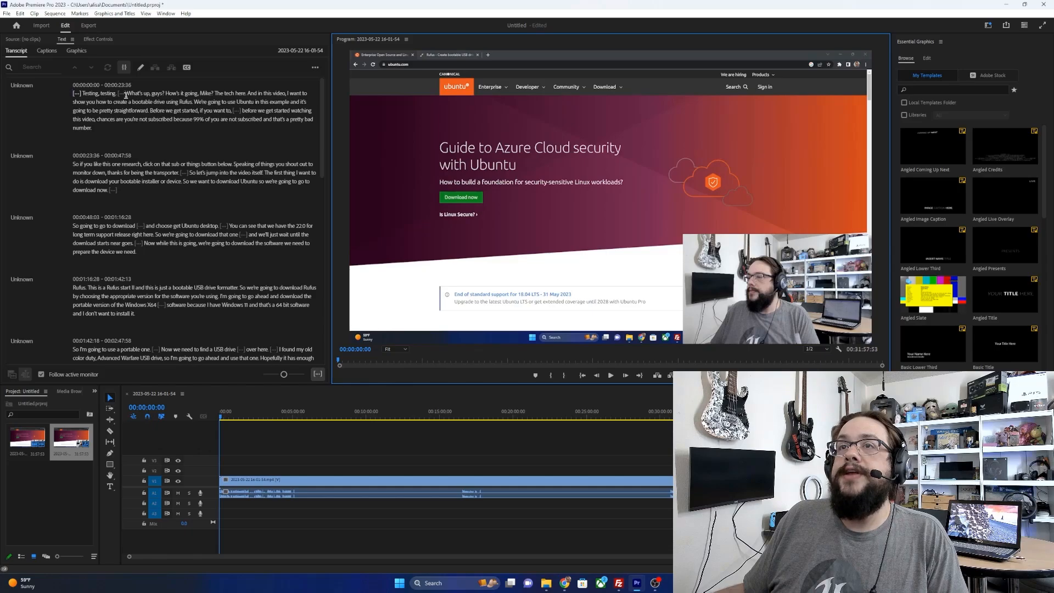
double_click(101, 92)
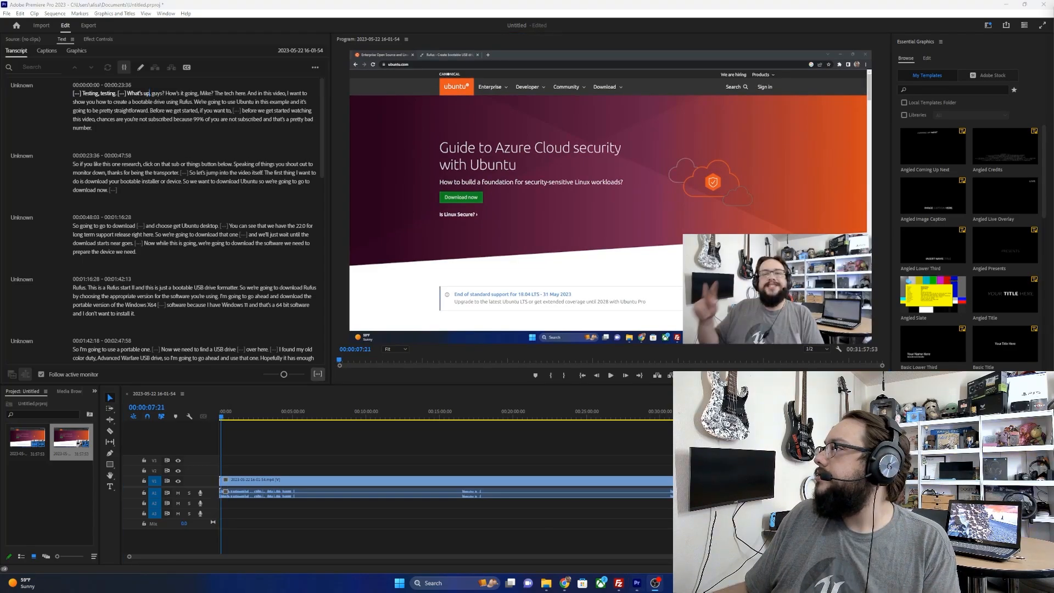
click(609, 376)
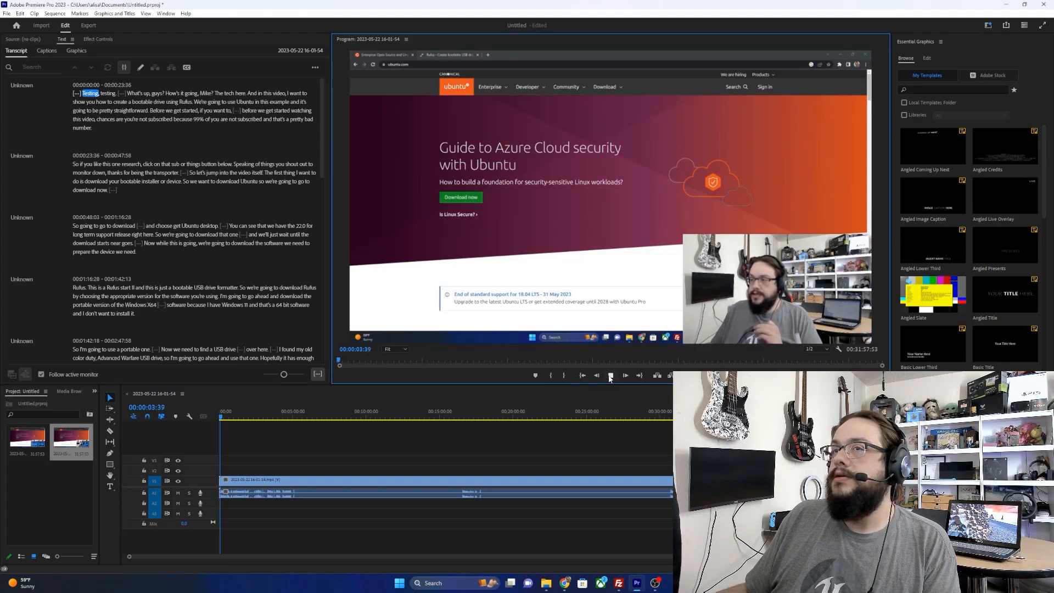
click(610, 376)
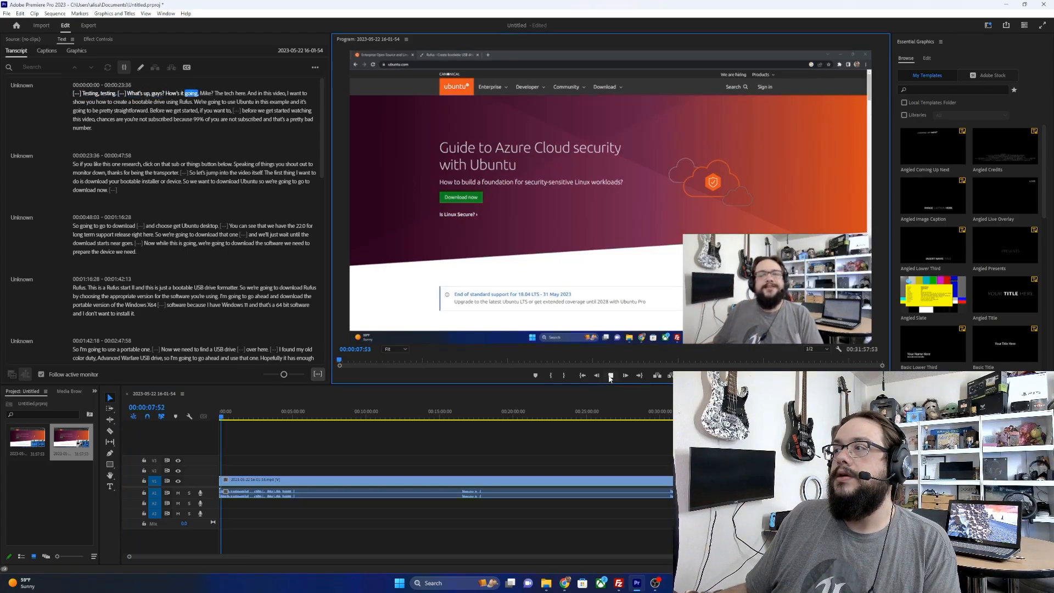
click(611, 375)
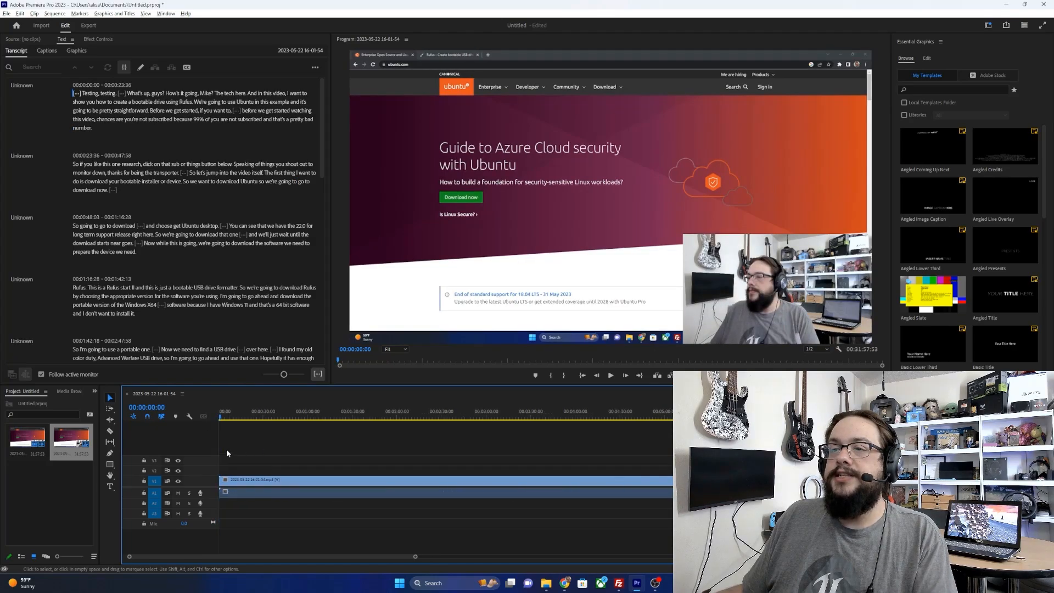
Select the 'Testing, testing' opening words in the transcript for extraction.
click(291, 419)
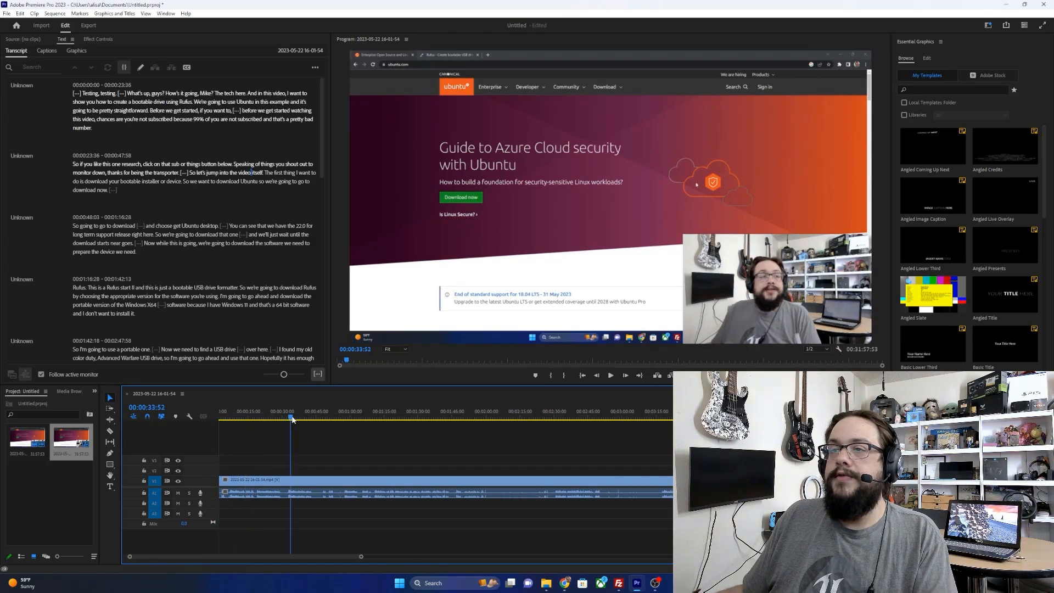
click(286, 410)
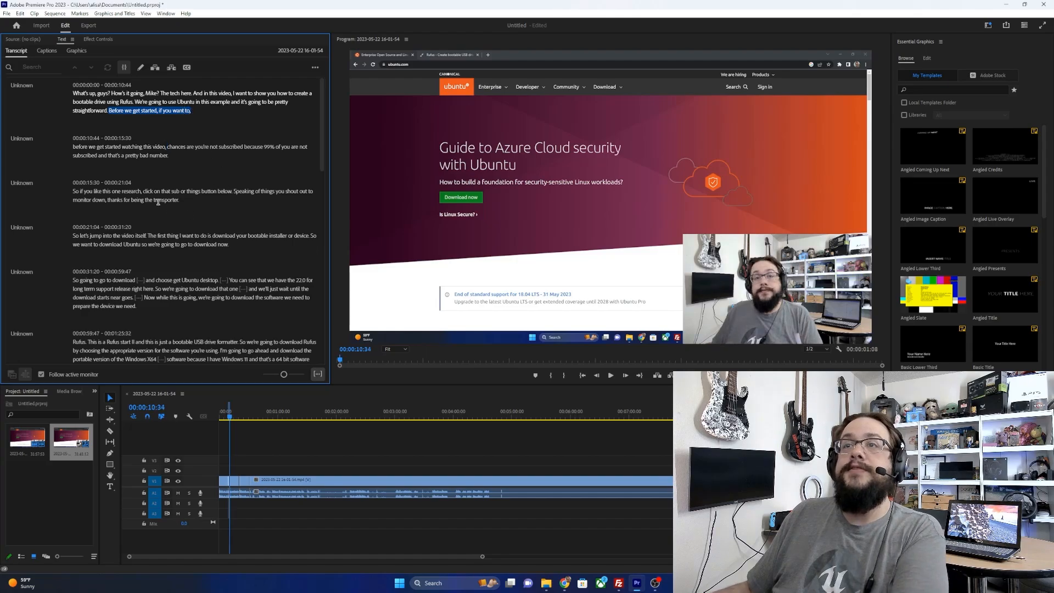
mouse_move(255, 183)
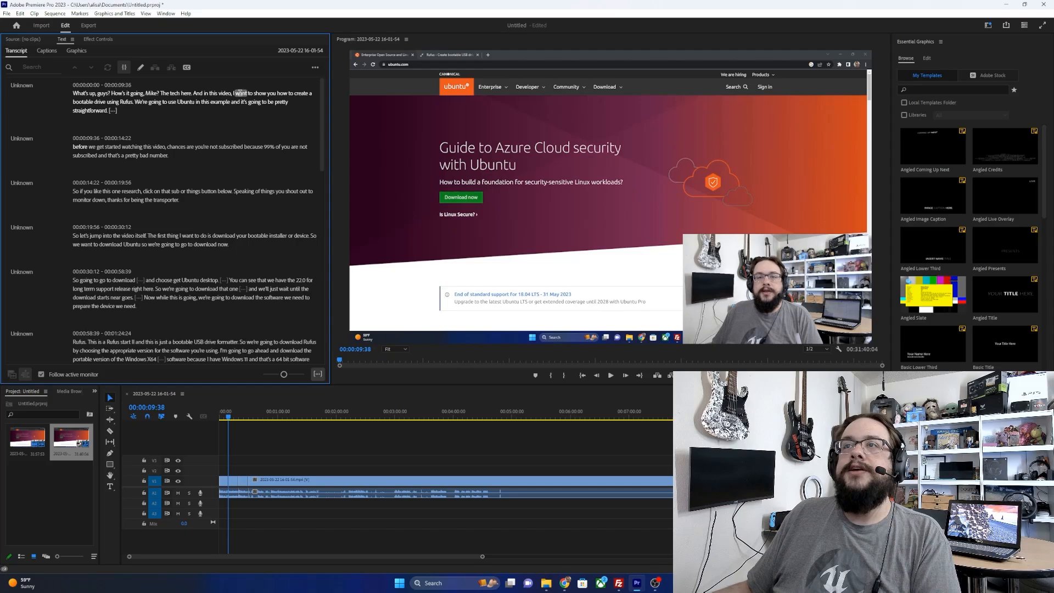
Jump to the flubbed 'Before we get started, if you want to' line in the transcript.
click(609, 376)
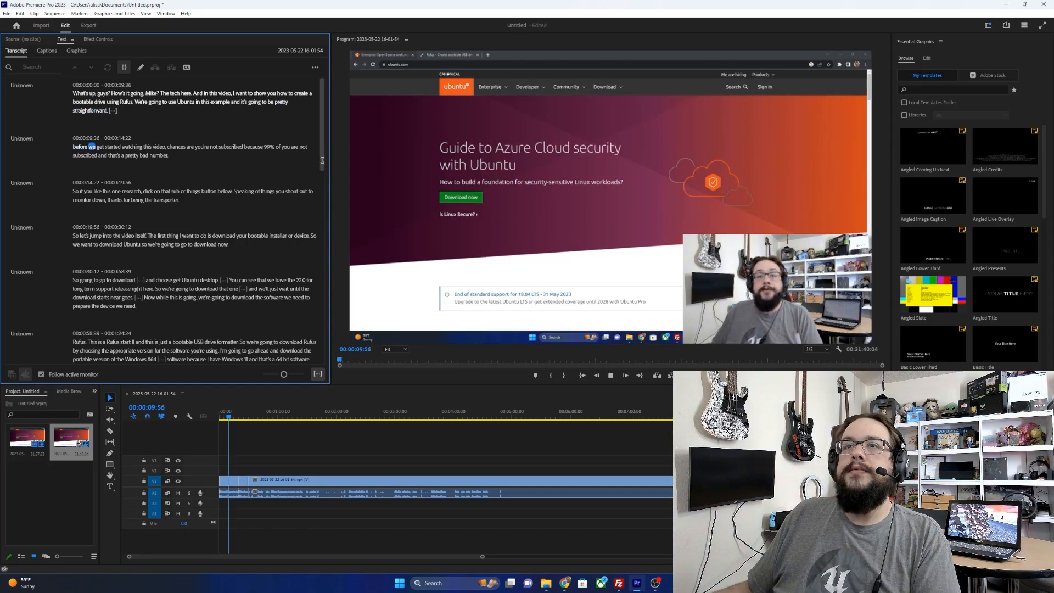